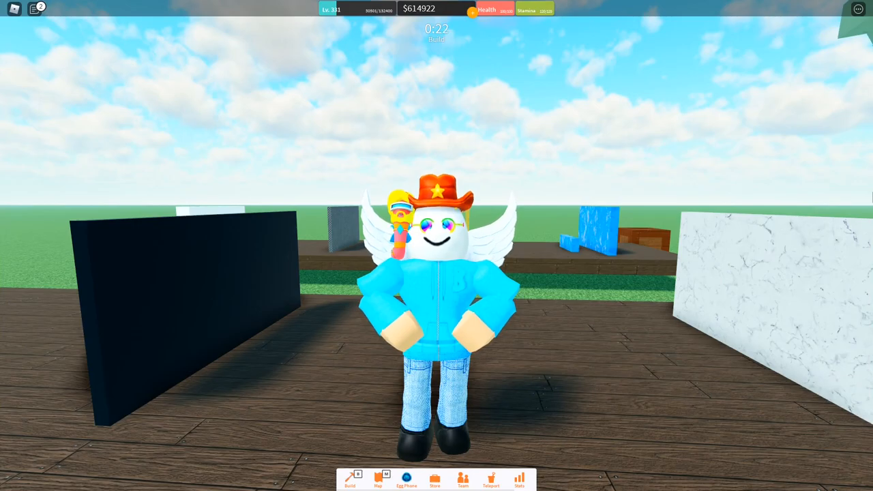
mouse_move(865, 180)
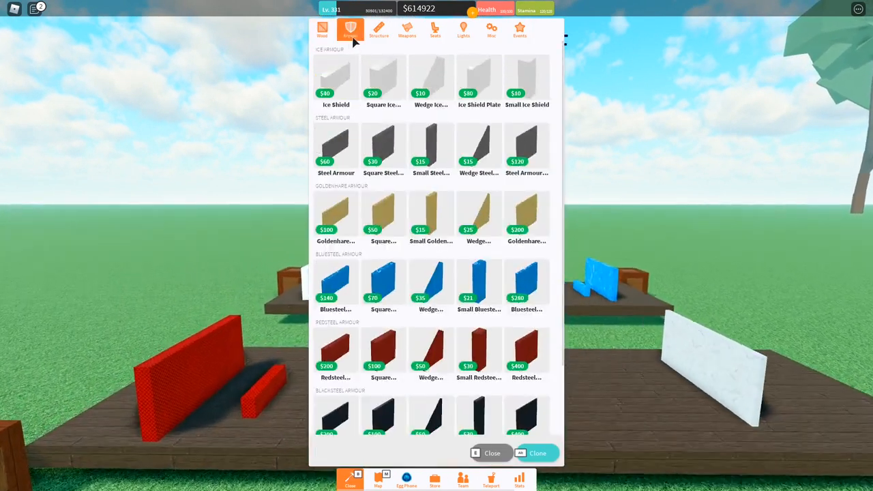
Step: Place Ice Shield pieces from the Armour catalogue onto the wooden deck
click(335, 82)
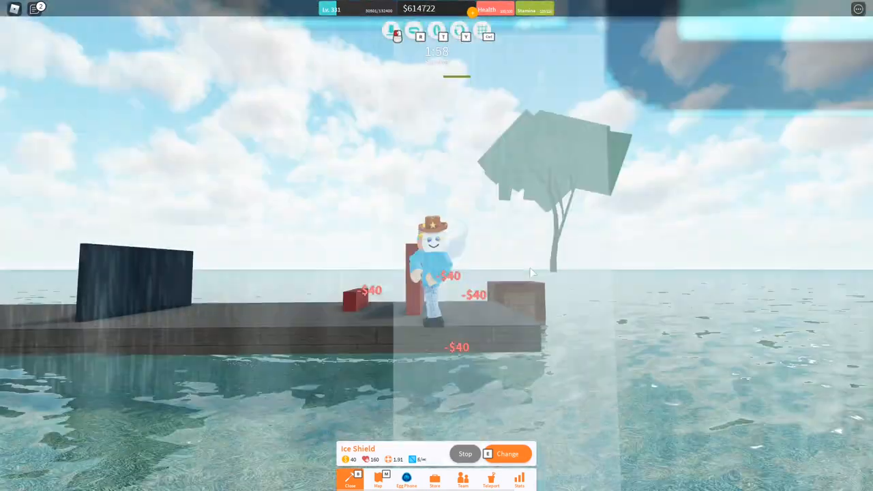
click(507, 453)
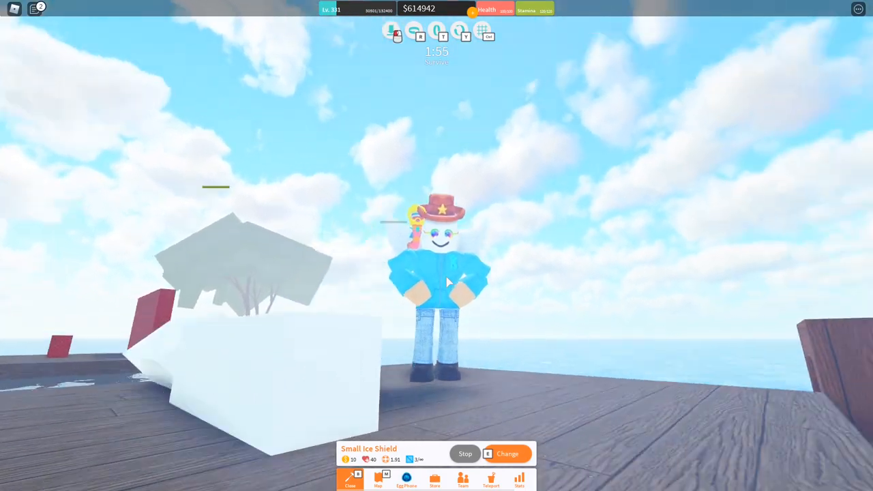
Step: Place the Small Ice Shield piece on the wooden deck
click(507, 453)
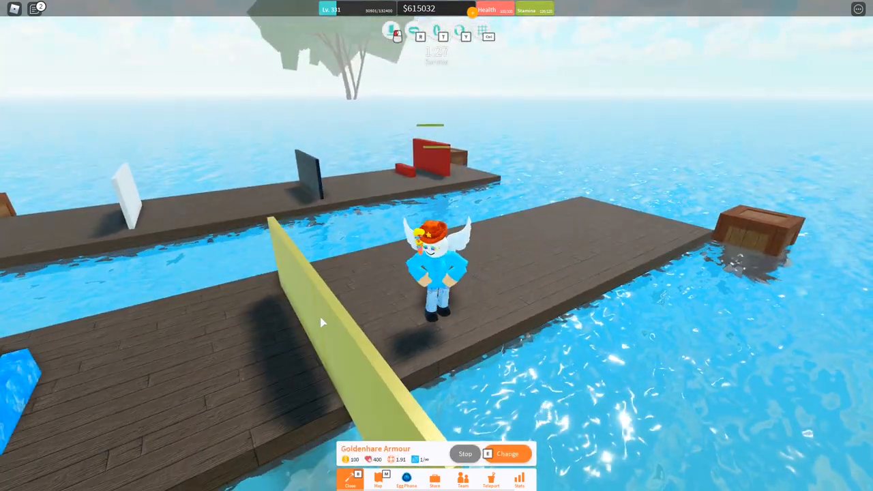
Step: Place Redsteel, Blacksteel and Mauvlar Armour pieces on the wooden deck
click(508, 454)
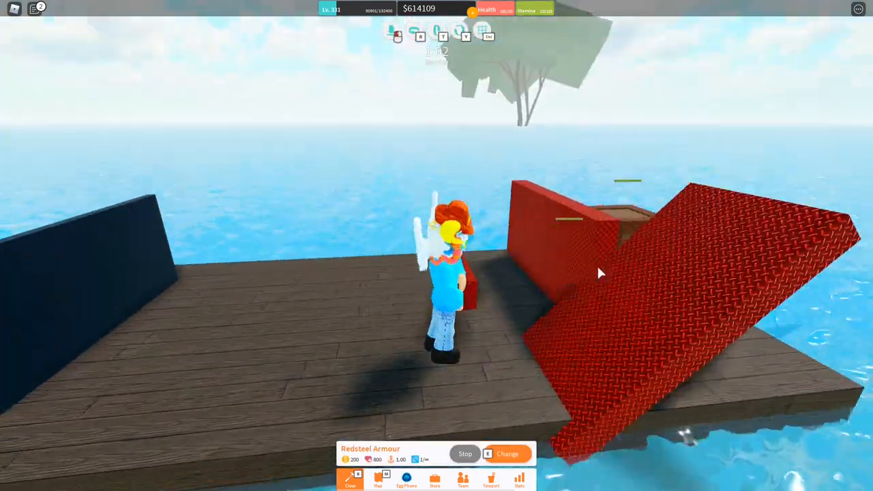
click(507, 453)
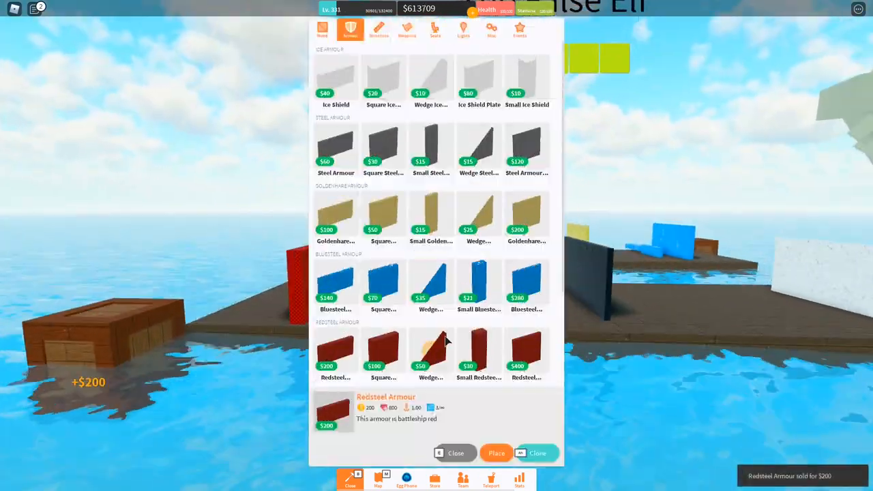
click(496, 453)
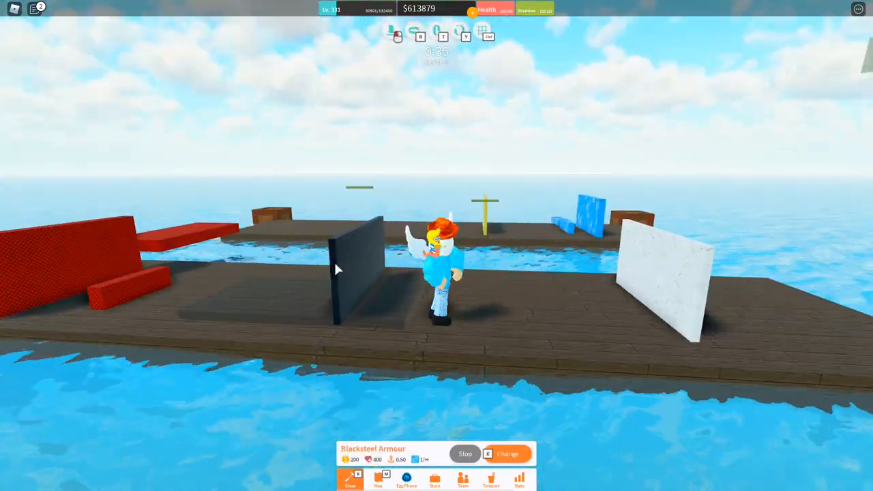
click(508, 453)
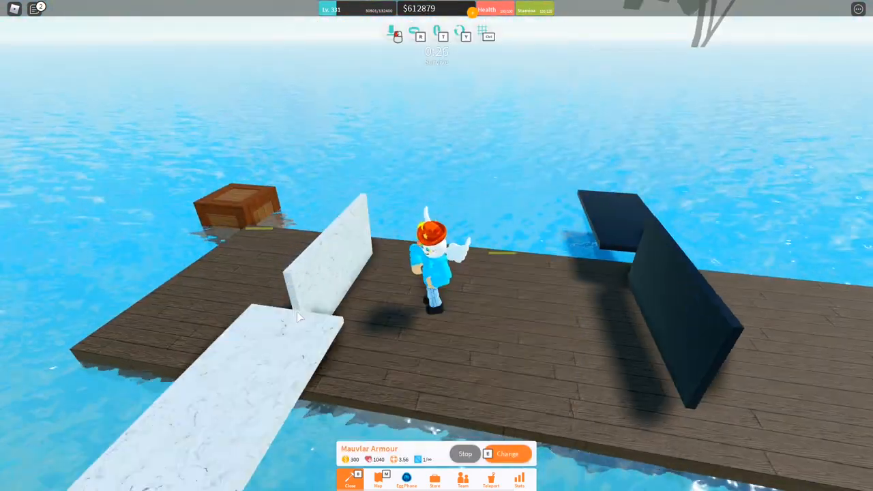